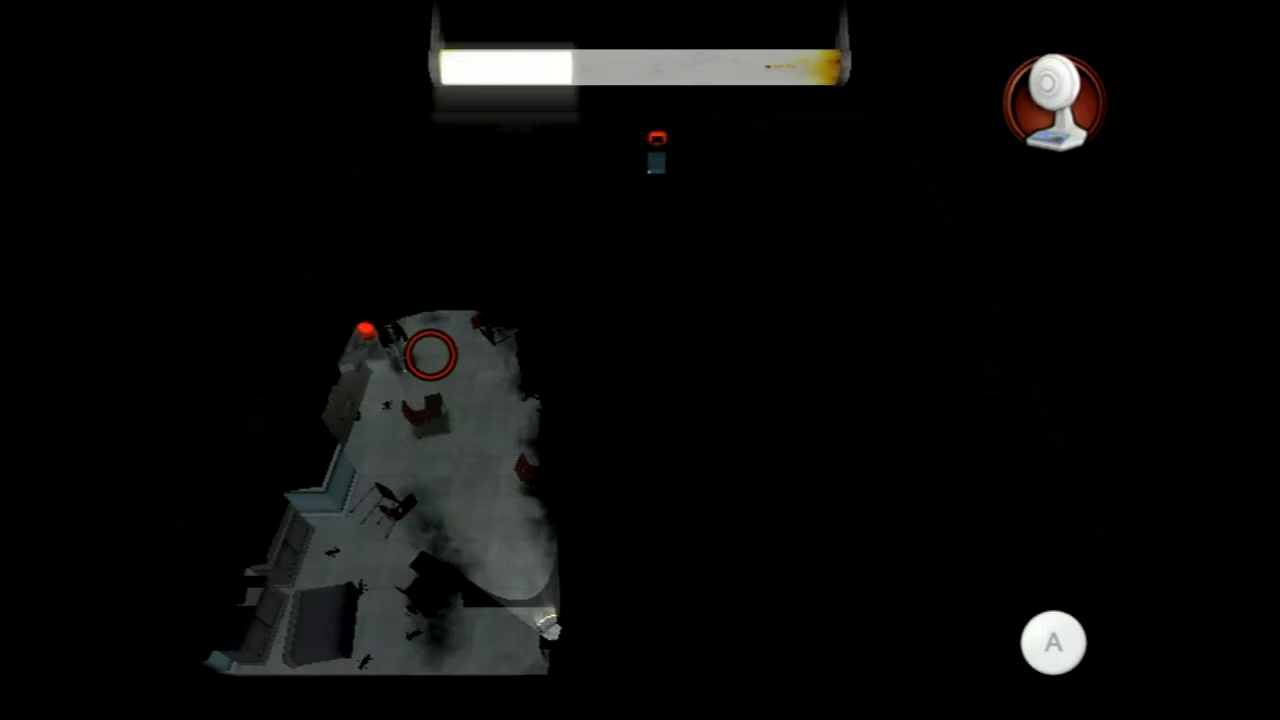
pyautogui.click(1052, 100)
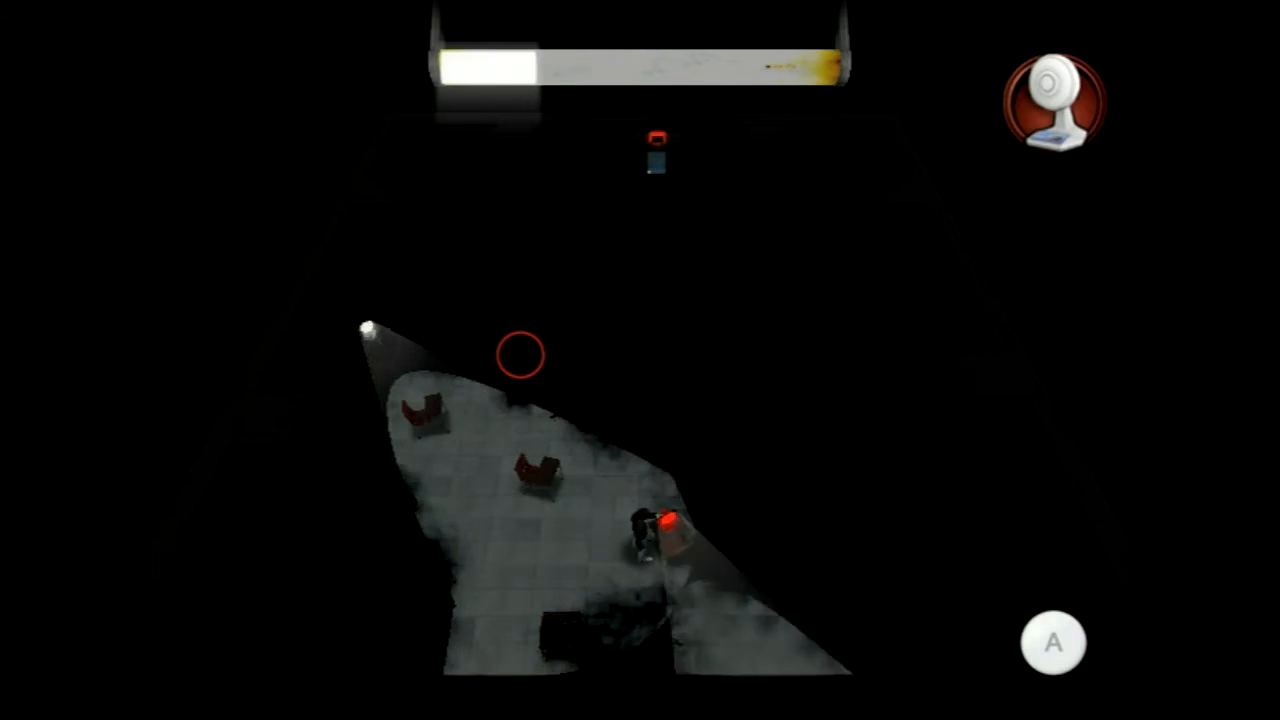
pyautogui.click(1052, 98)
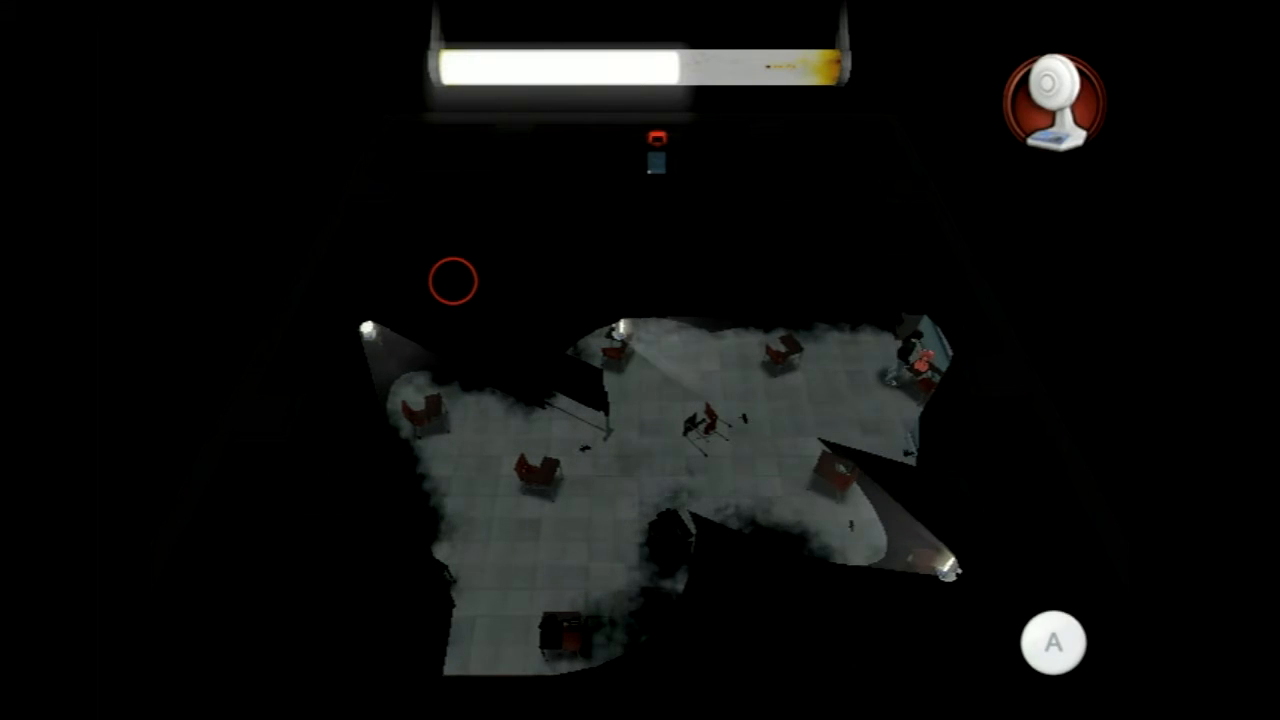
pyautogui.click(1056, 100)
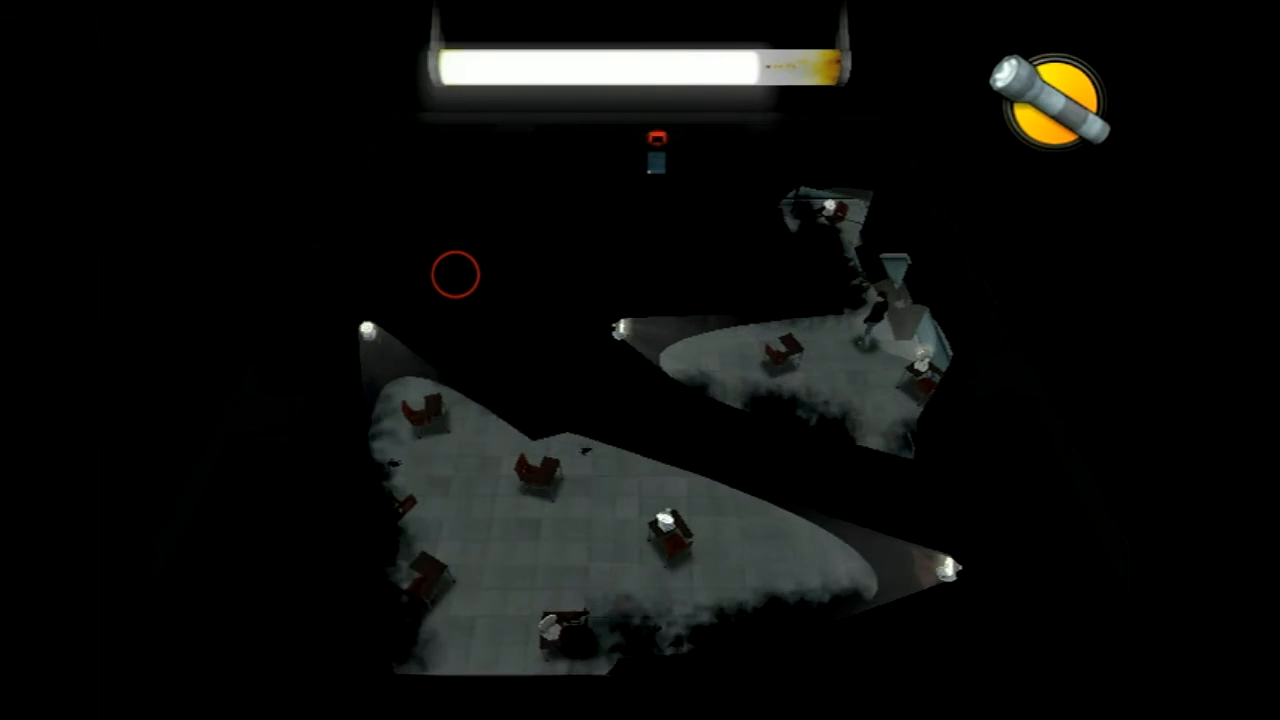